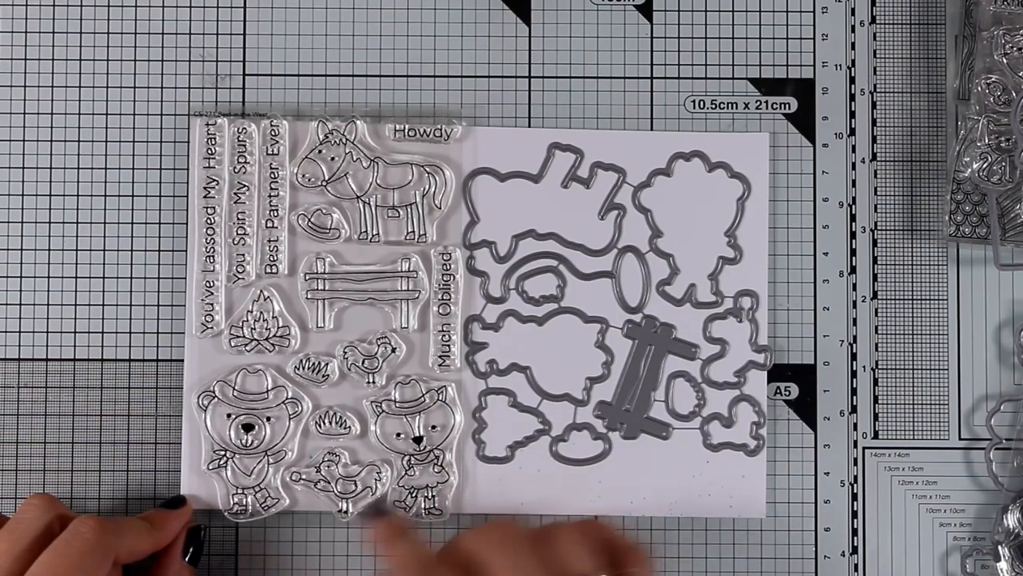
pyautogui.moveTo(160, 424)
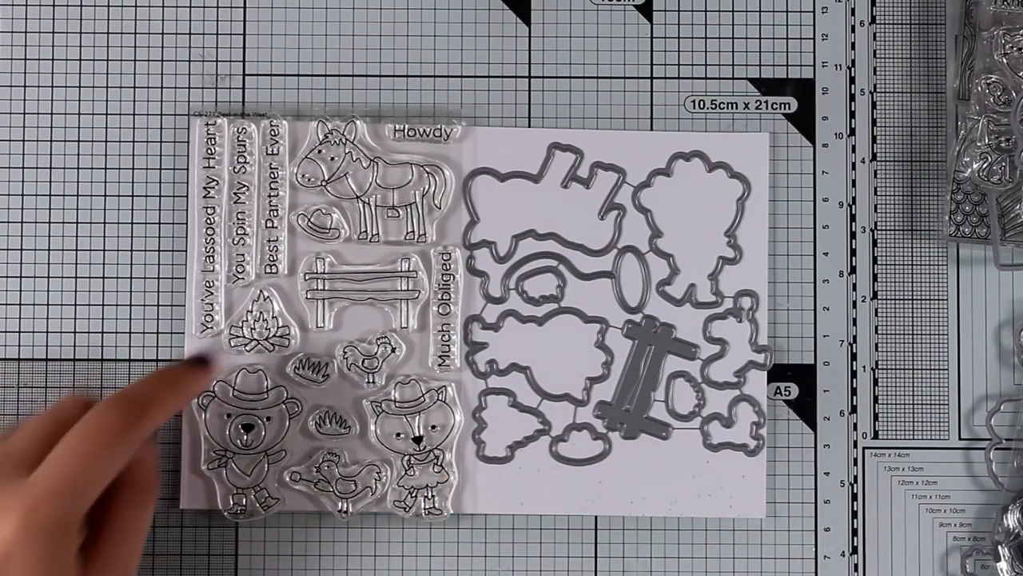